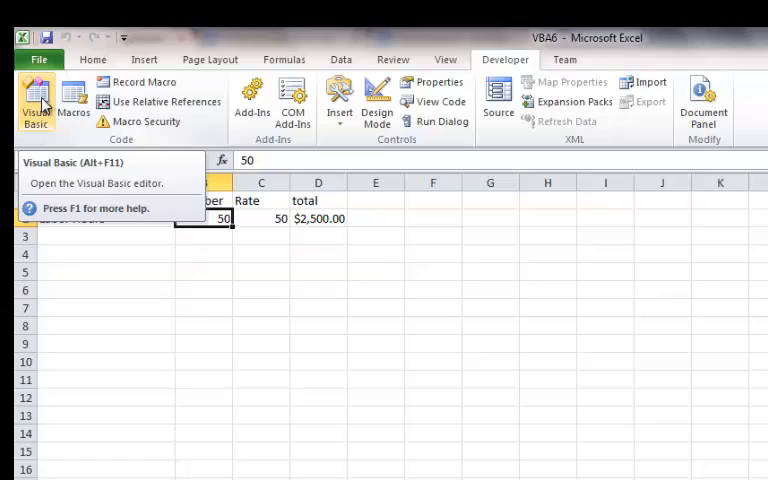
# Run the GetHours macro from the Macros dialog, placing 6000 in cell B2.
pyautogui.click(36, 100)
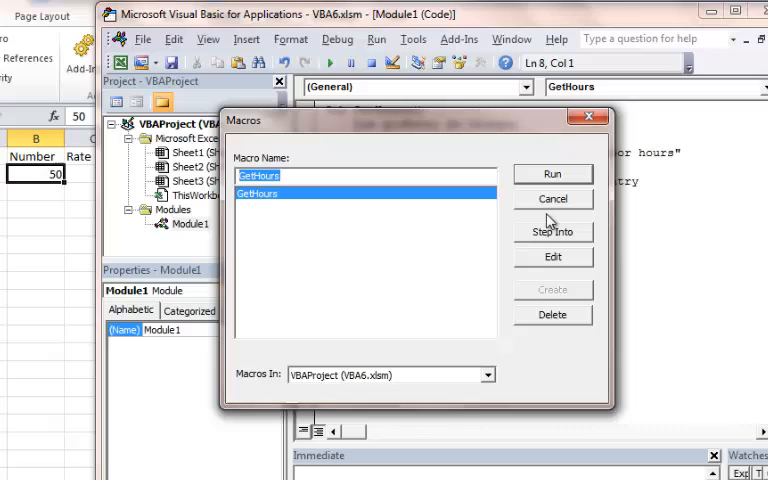
pyautogui.click(552, 174)
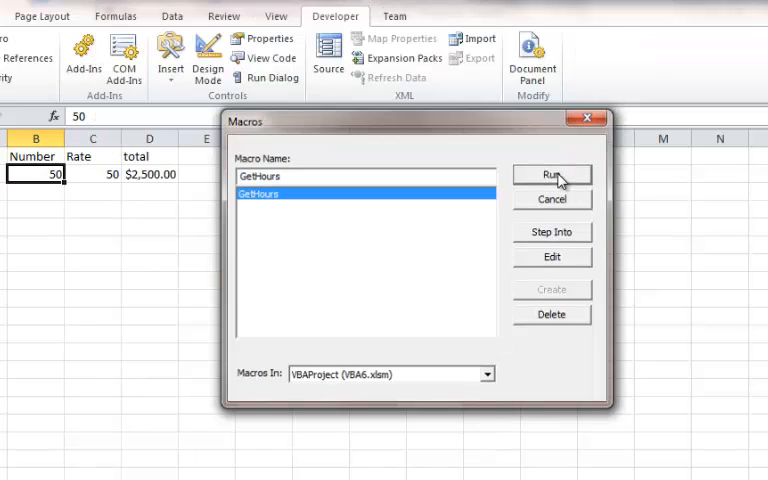
pyautogui.click(551, 175)
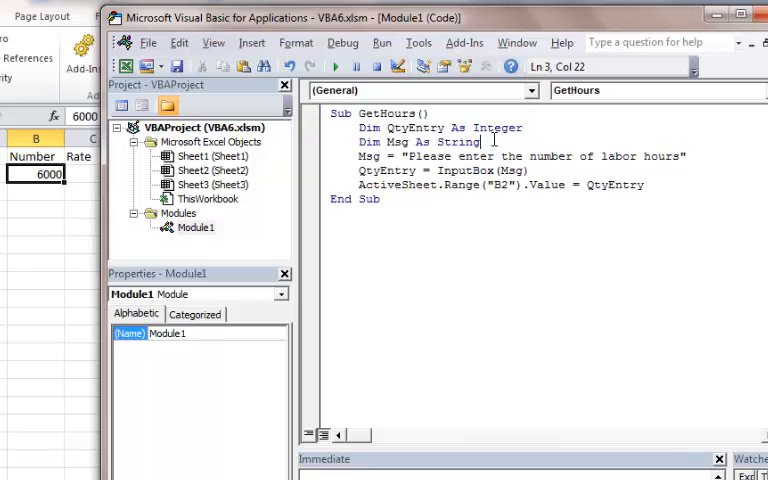
# Below the Dim lines, add Const MinHours As Integer = 1 and Const MaxHours As Integer = 40.
pyautogui.press('enter')
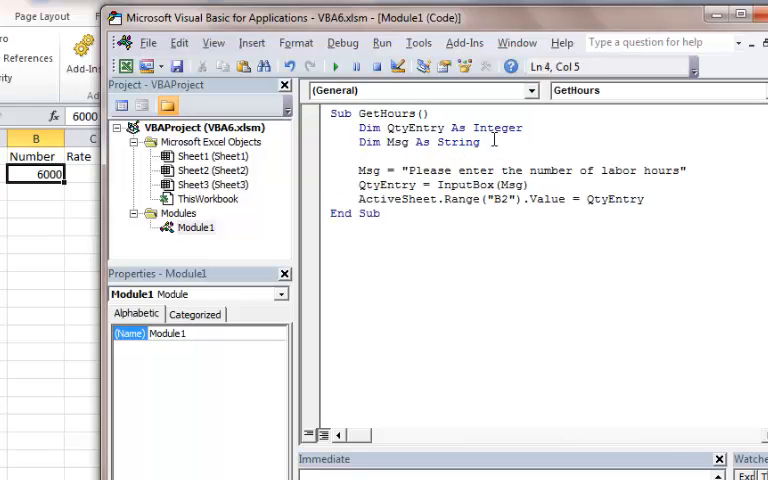
pyautogui.write('Const')
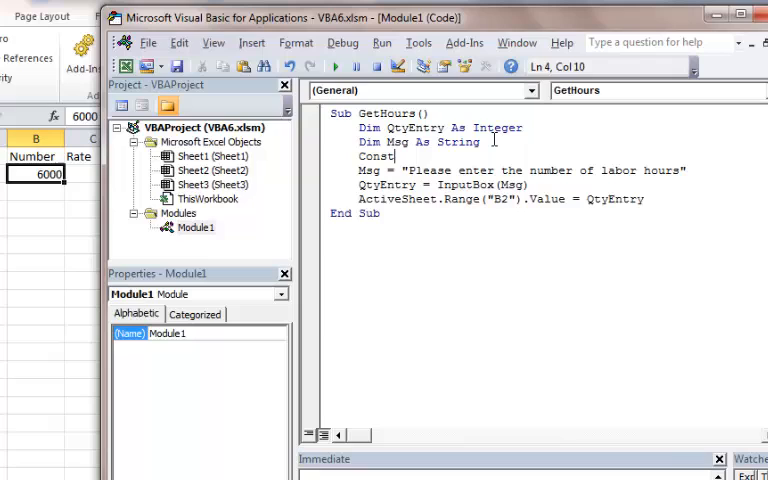
pyautogui.write('Min')
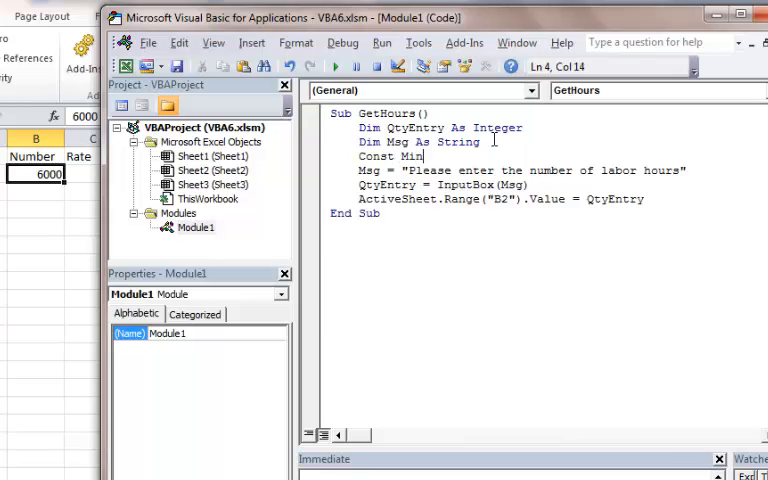
pyautogui.write('Hours as Integer')
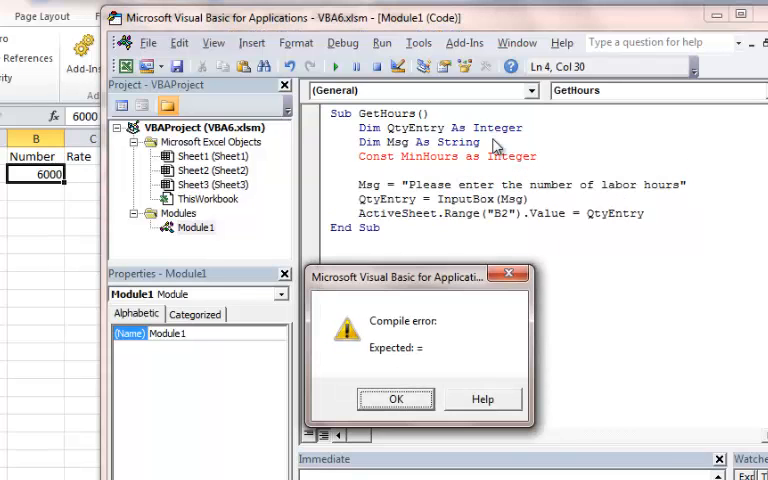
pyautogui.click(395, 398)
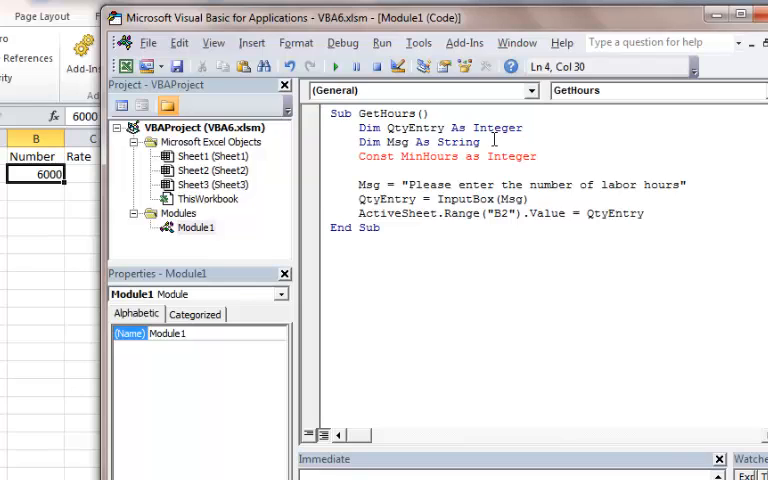
pyautogui.write('= 1')
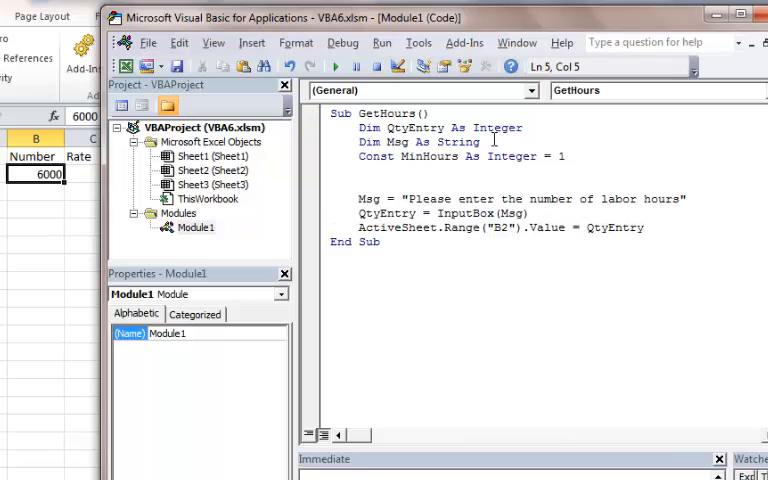
pyautogui.write('co')
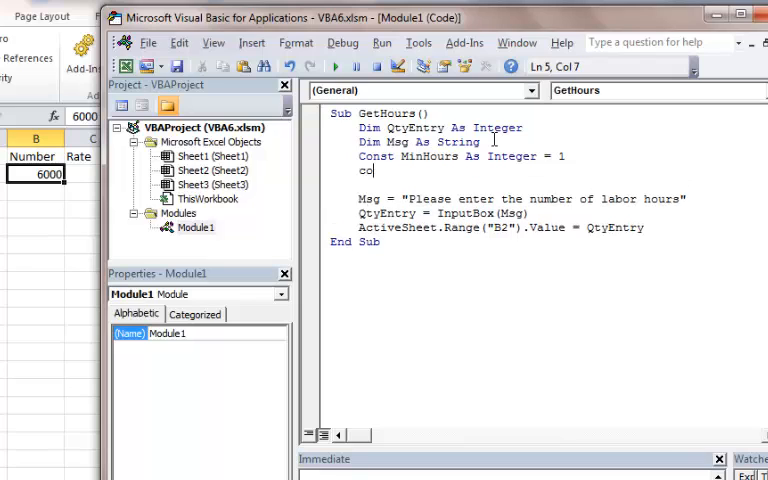
pyautogui.write('Const')
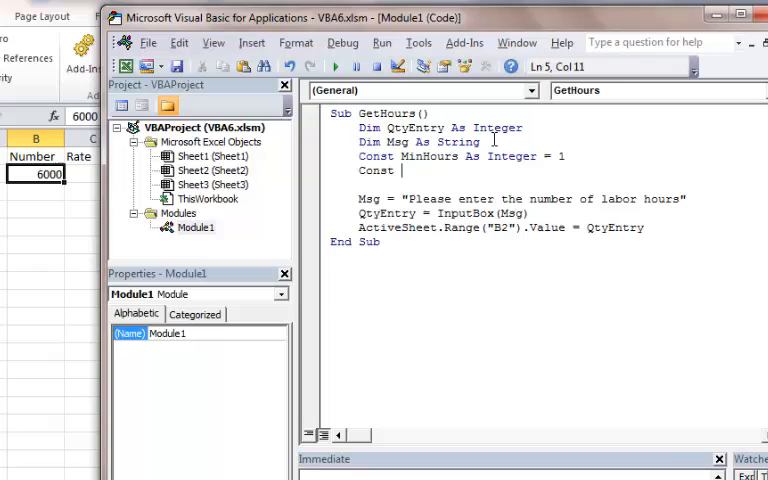
pyautogui.write('MaxHours')
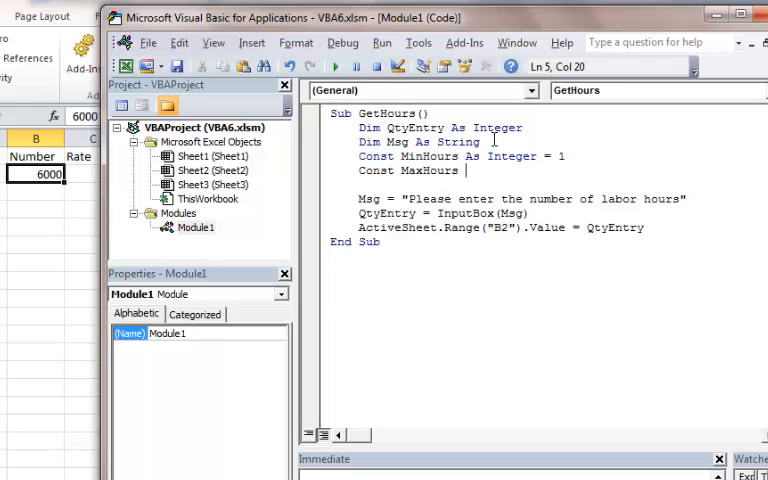
pyautogui.write('Integer =')
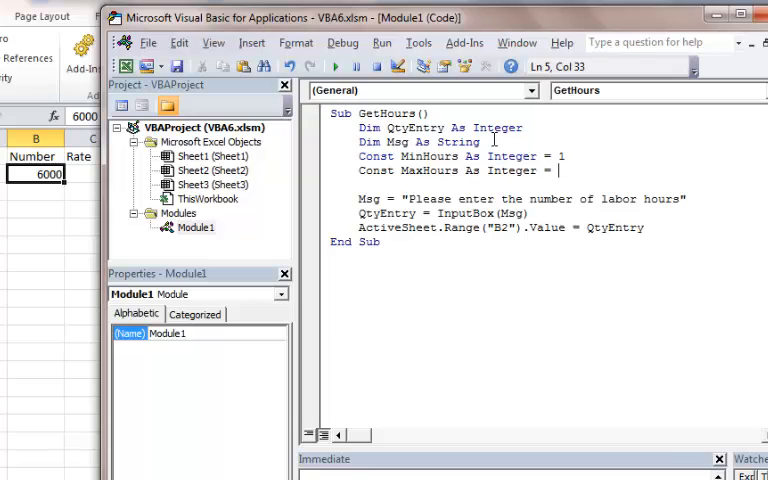
pyautogui.write('40')
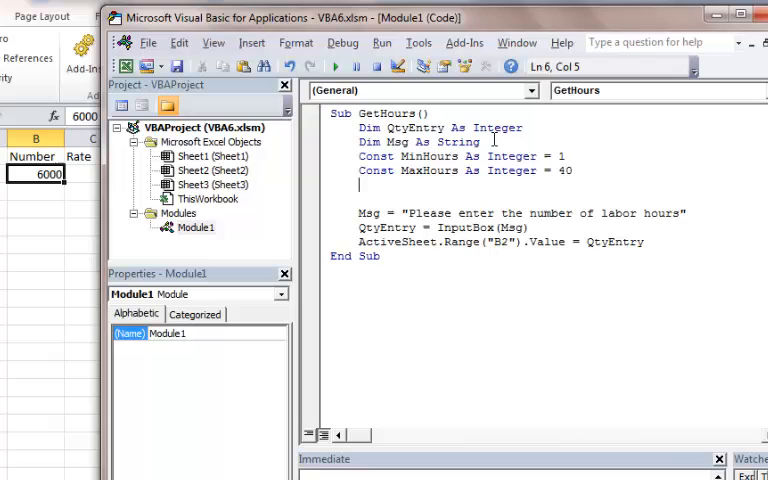
# Insert a Do line after the Msg line, above the QtyEntry = InputBox(Msg) line.
pyautogui.click(362, 185)
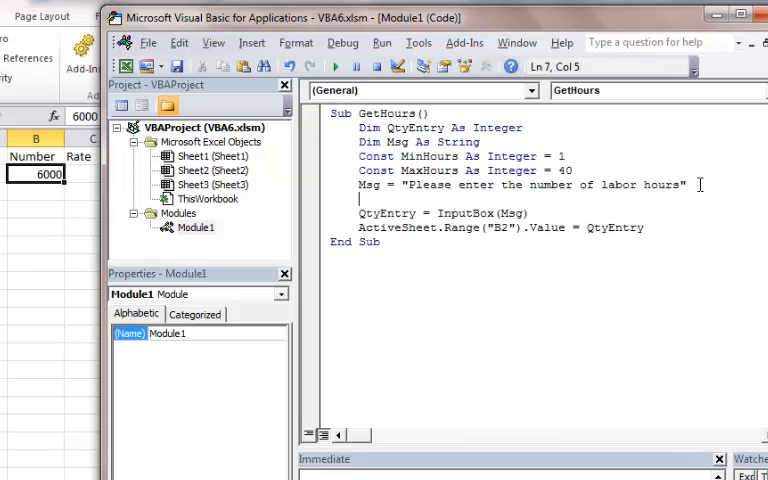
pyautogui.write('Do')
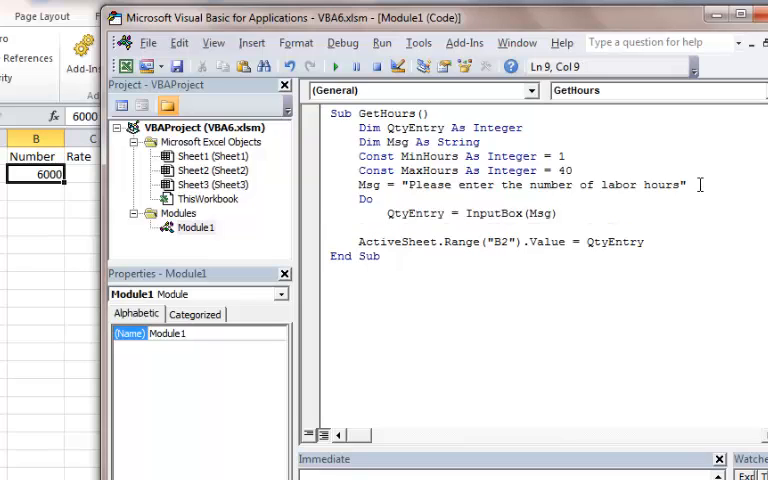
# Add If IsNumeric(QtyEntry) Then below the InputBox line and start a new line.
pyautogui.write('If')
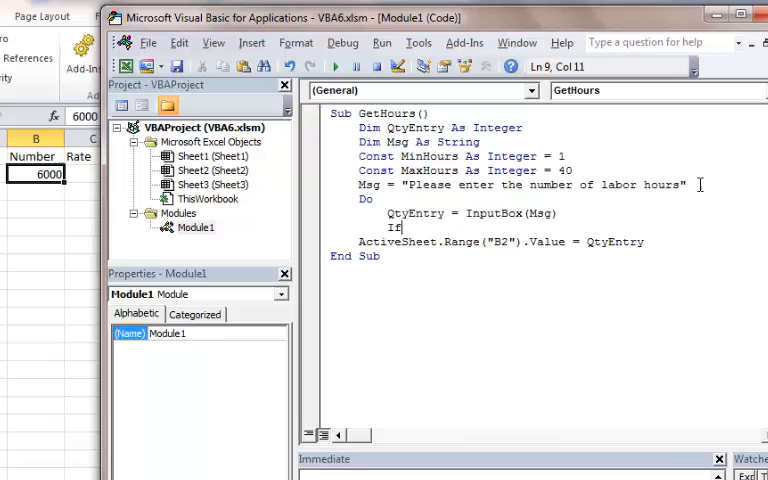
pyautogui.write('sN')
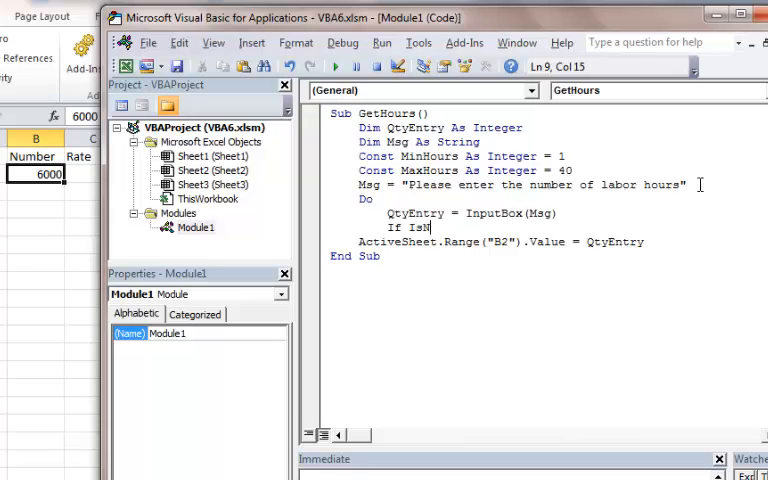
pyautogui.write('meri')
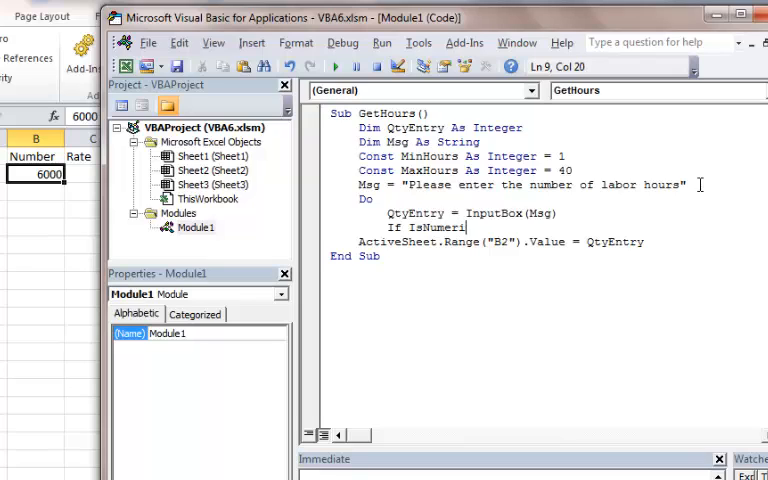
pyautogui.write('(')
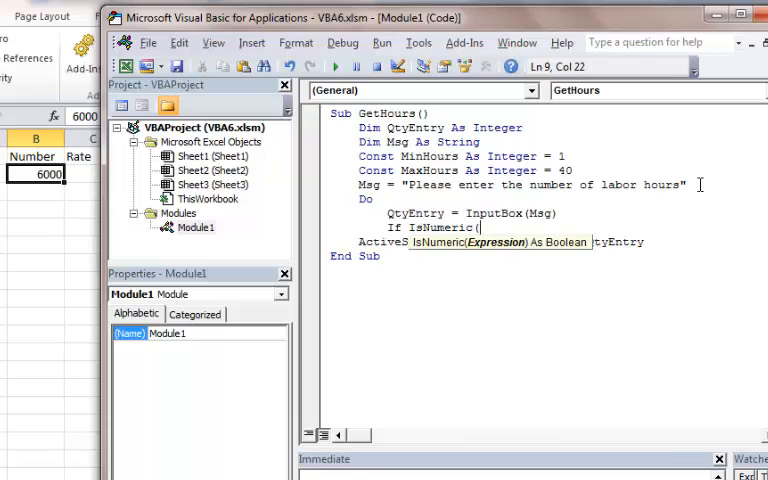
pyautogui.write('QtyEntry')
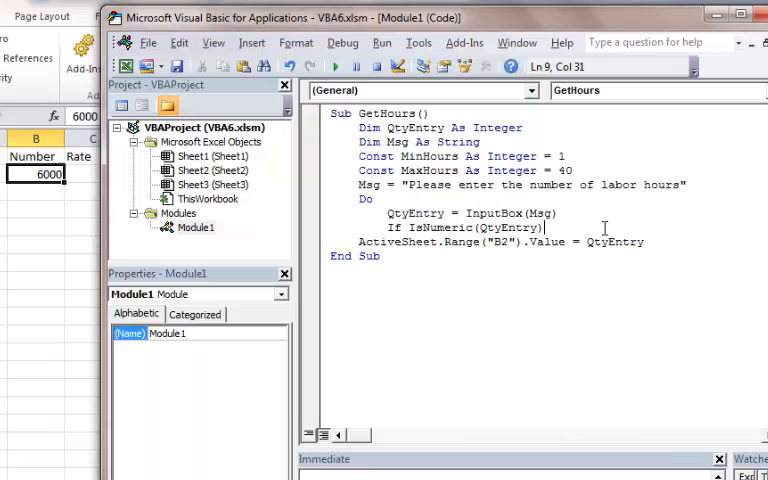
pyautogui.write('Te')
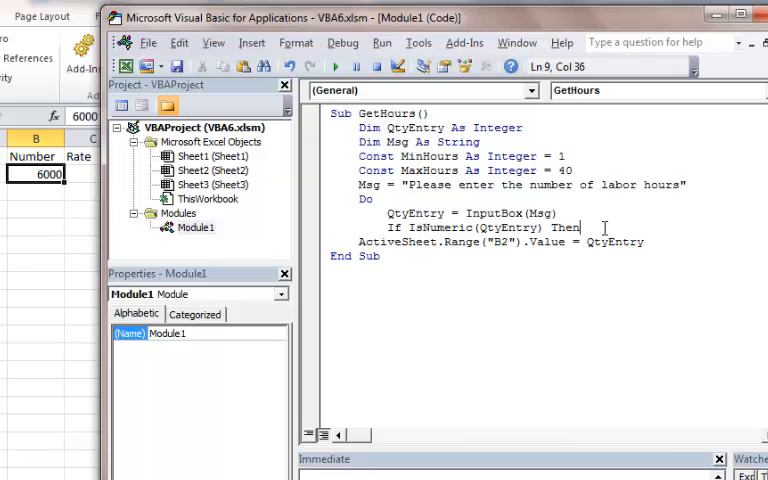
pyautogui.press('enter')
pyautogui.write('If')
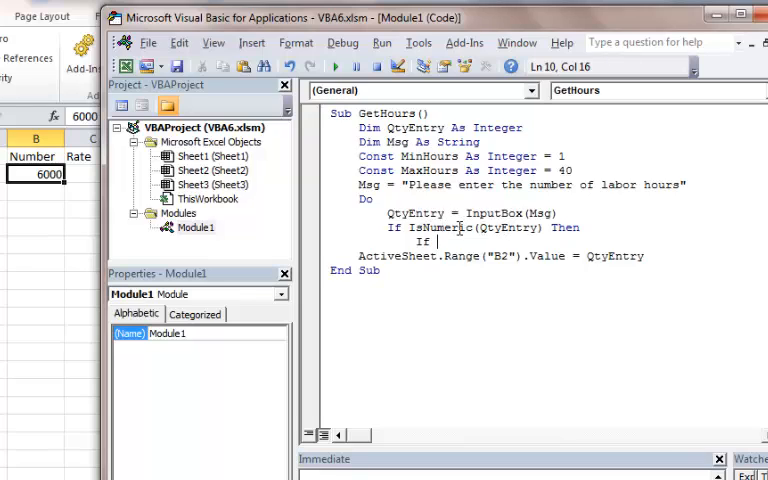
pyautogui.moveTo(494, 379)
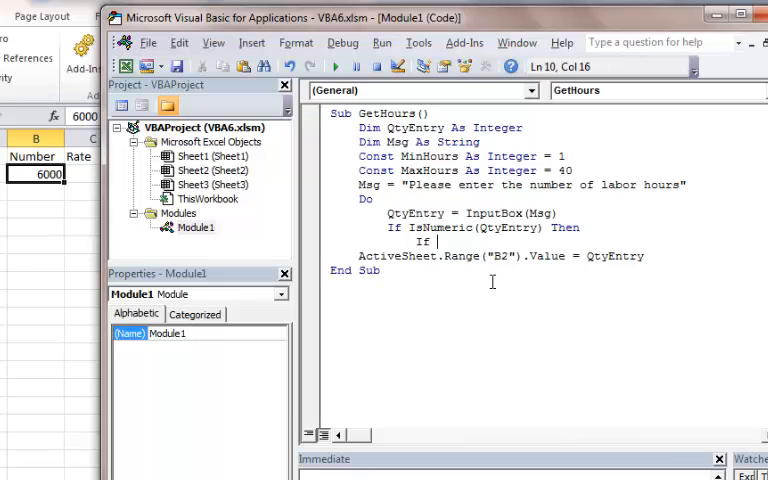
# Write the nested condition If QtyEntry >= MinHours And QtyEntry <= MaxHours Then.
pyautogui.write('Q')
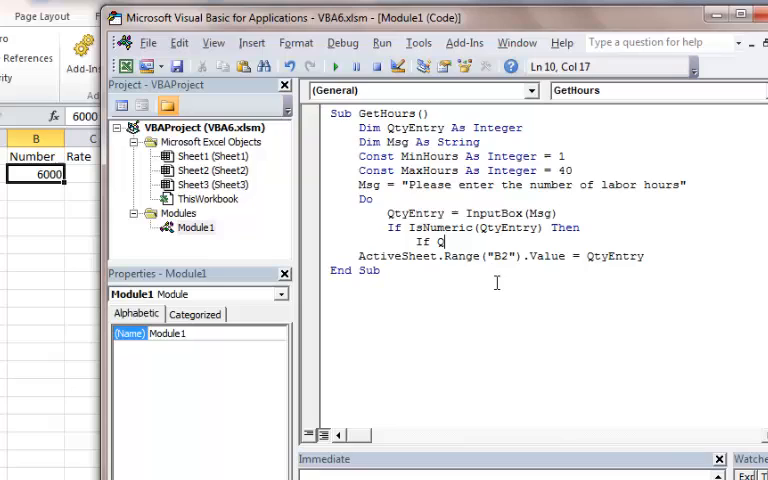
pyautogui.write('ty')
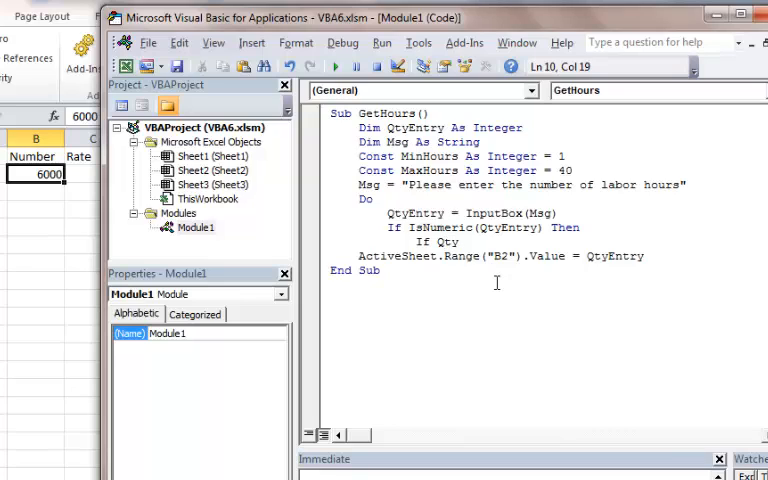
pyautogui.write('Entry')
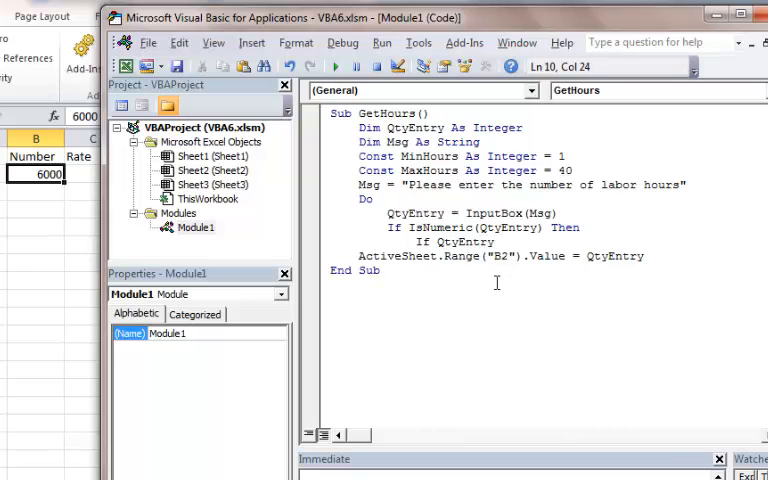
pyautogui.write('<')
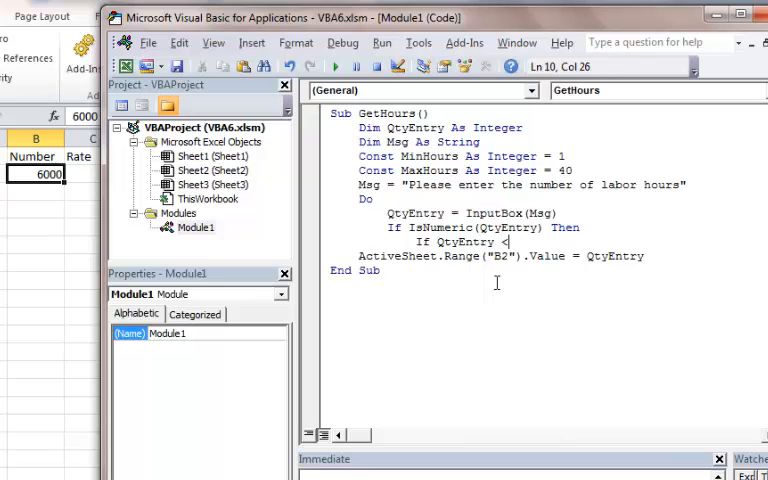
pyautogui.write('>')
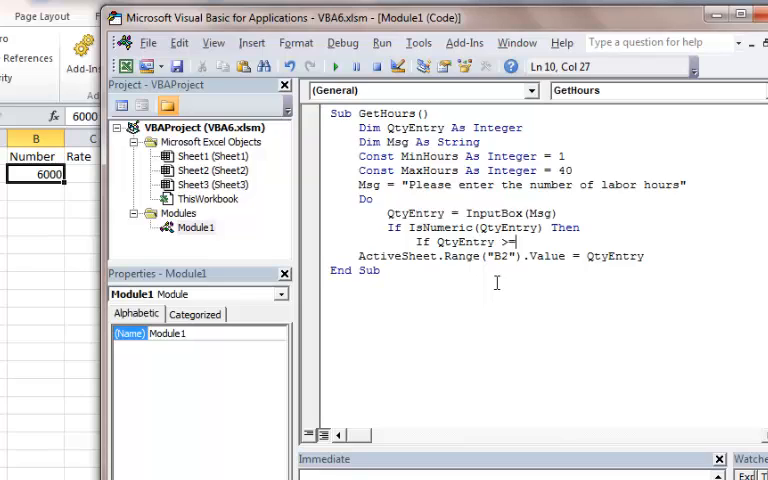
pyautogui.write('Min')
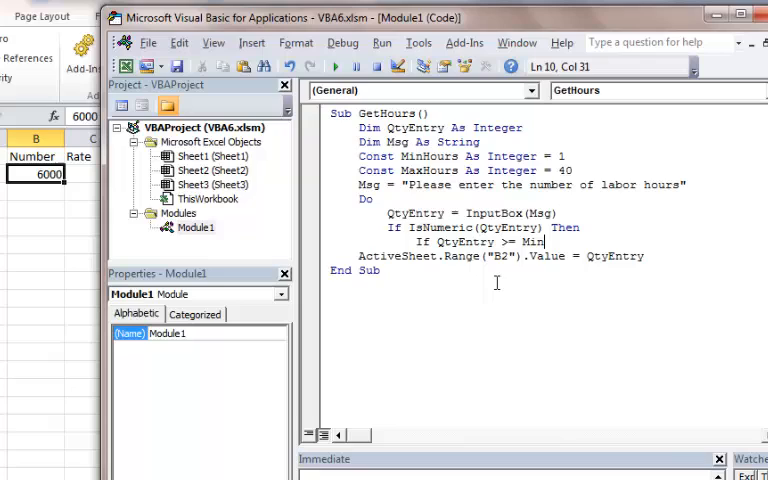
pyautogui.write('Hours')
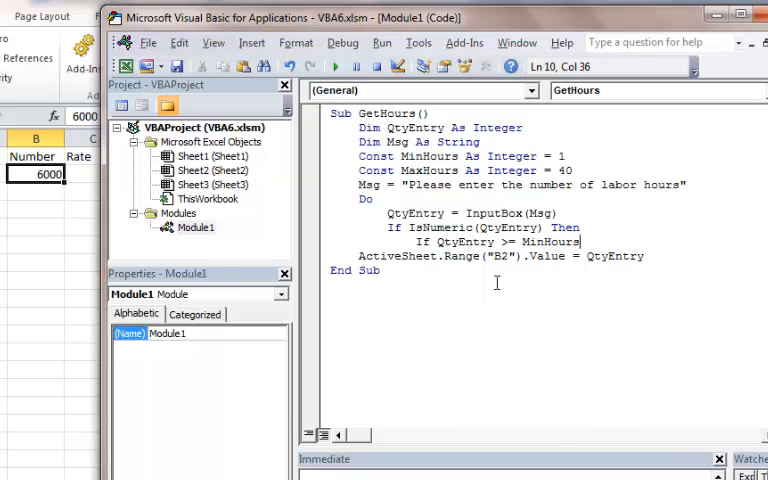
pyautogui.write('and')
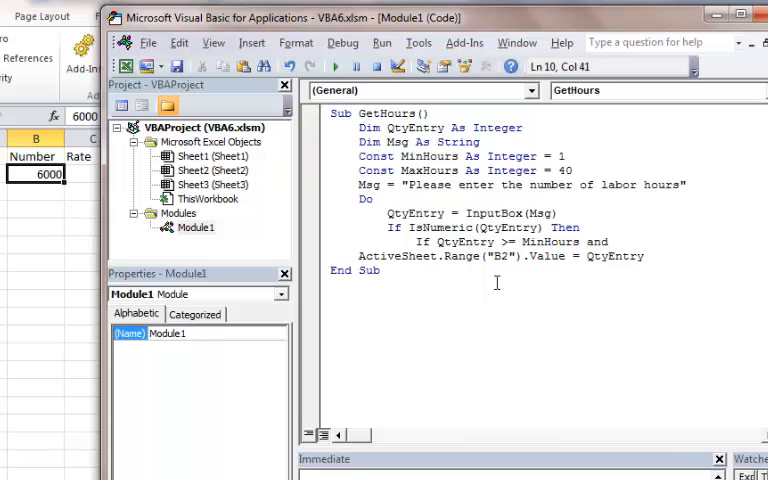
pyautogui.write('Qh')
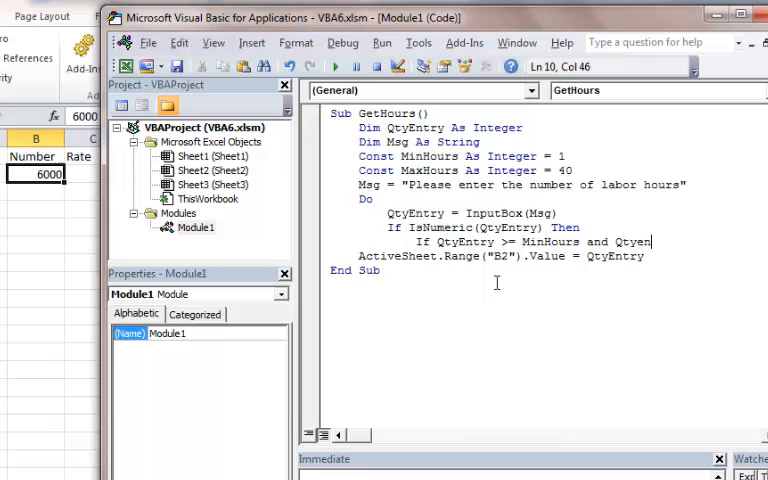
pyautogui.write('try <')
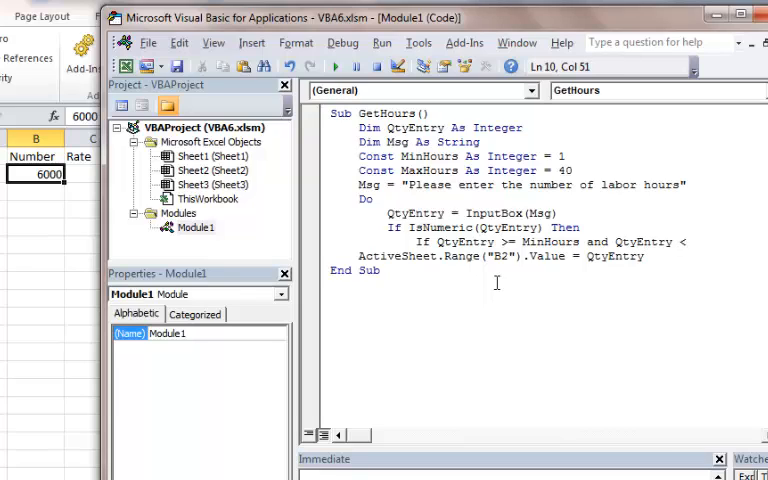
pyautogui.write('= MaxHours T')
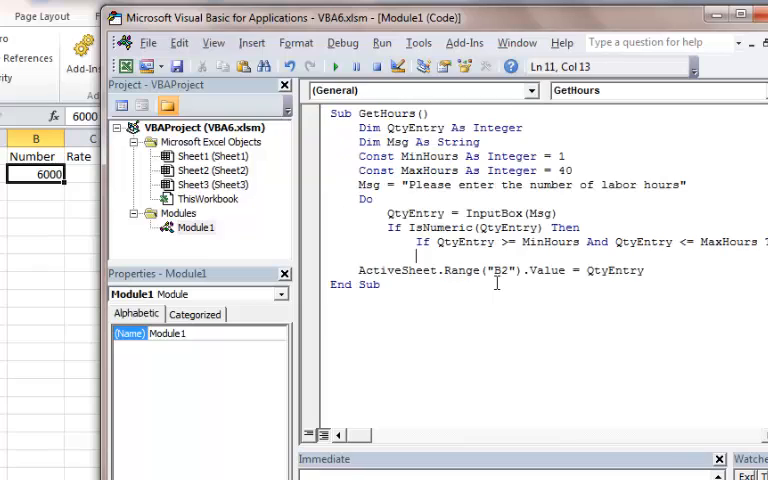
# Close the nested range check with End If.
pyautogui.write('End')
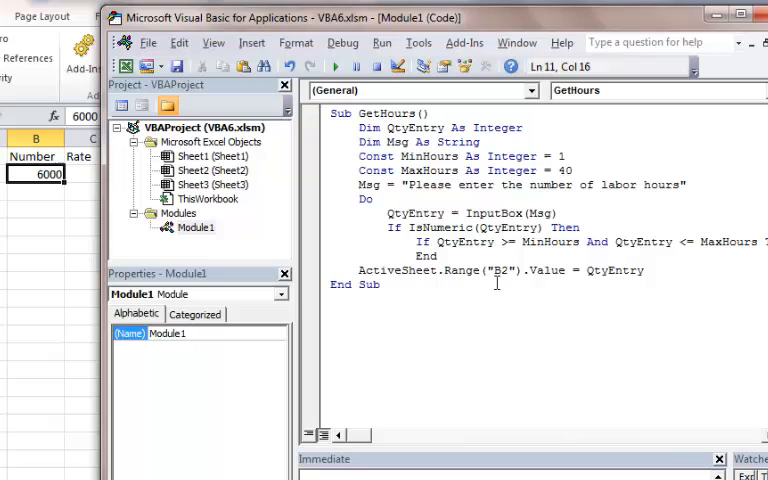
pyautogui.write('of')
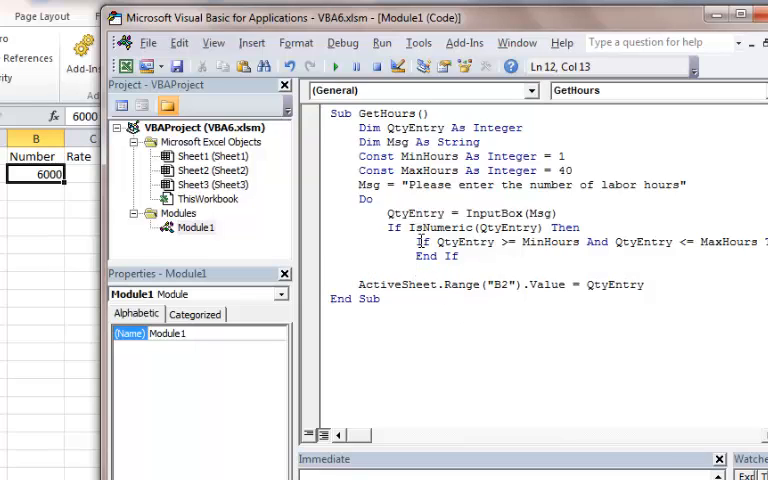
pyautogui.moveTo(415, 241); pyautogui.dragTo(660, 241)
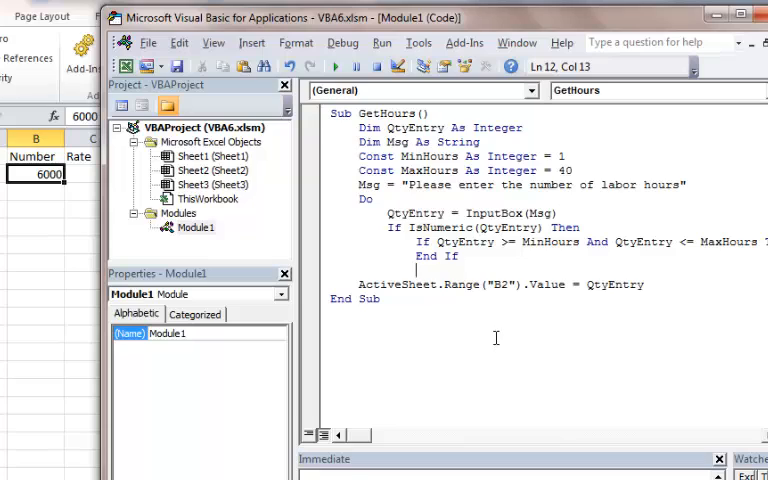
# Set Msg to "Come on, please enter a valid number" inside the loop.
pyautogui.write('Msg = "')
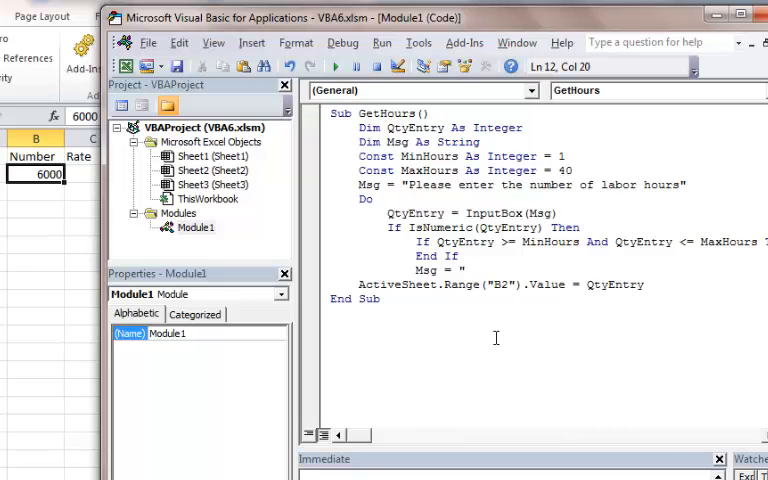
pyautogui.write('Come on,')
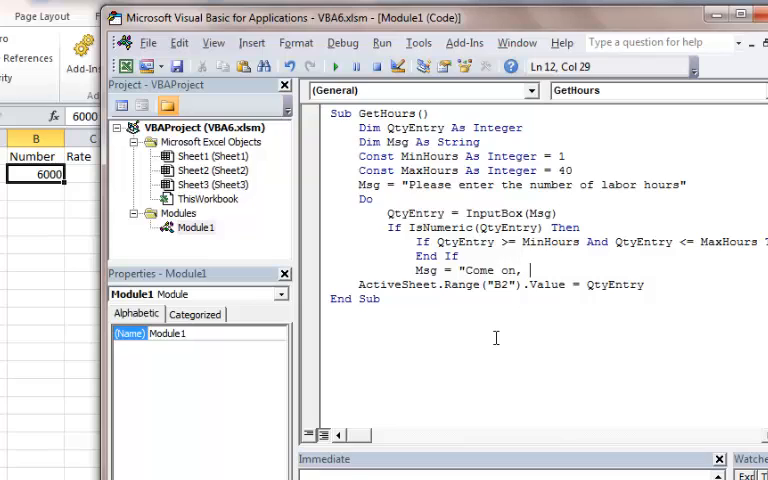
pyautogui.write('please enter a')
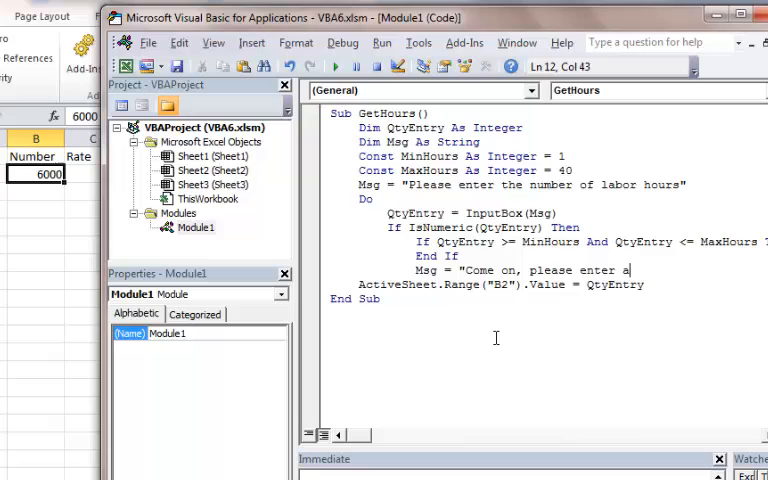
pyautogui.write('valid')
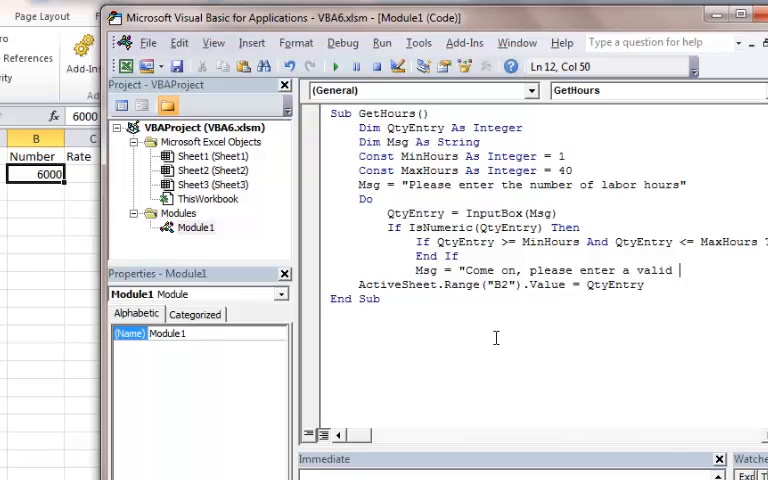
pyautogui.write('number"')
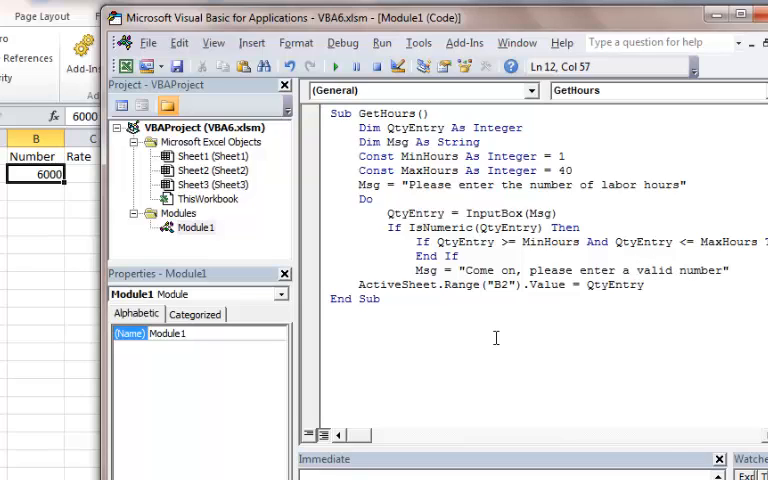
# Append a line break to the message with Msg = Msg & vbNewLine.
pyautogui.write('Msg')
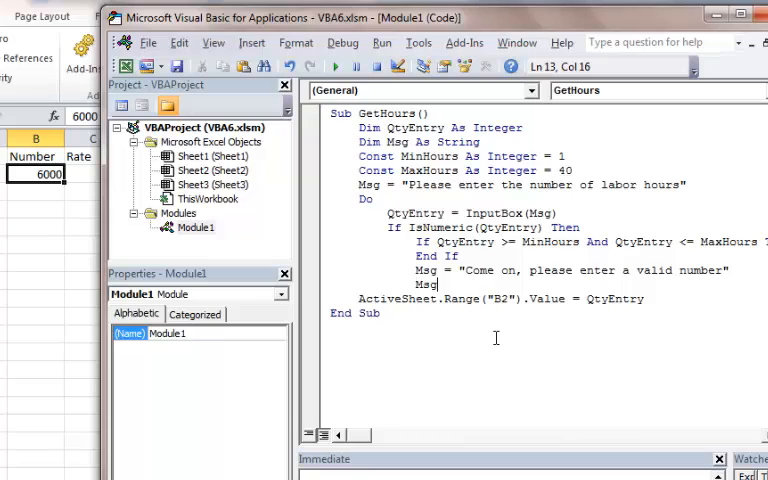
pyautogui.write('-')
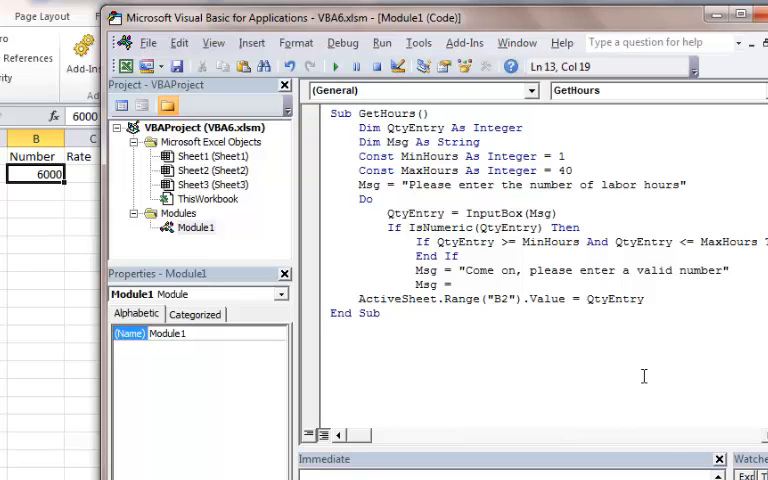
pyautogui.write('Msg &')
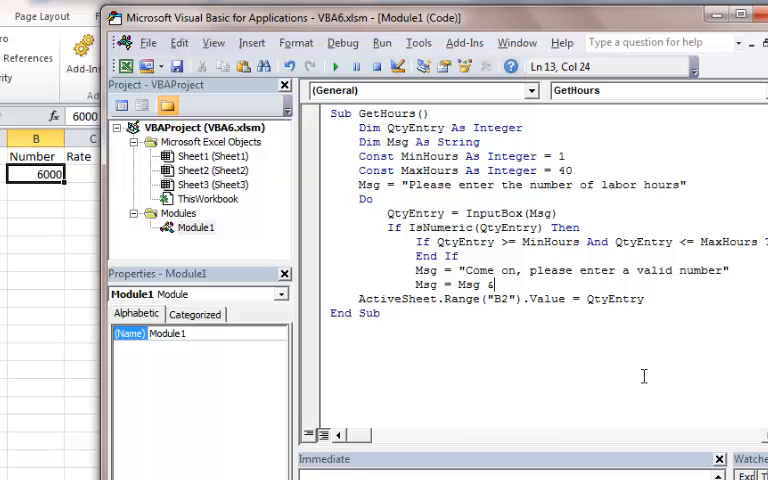
pyautogui.write('v')
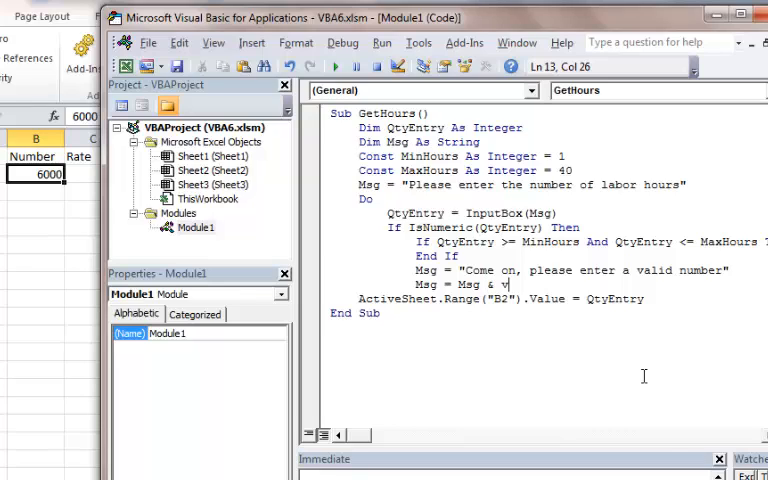
pyautogui.write('bNewLine')
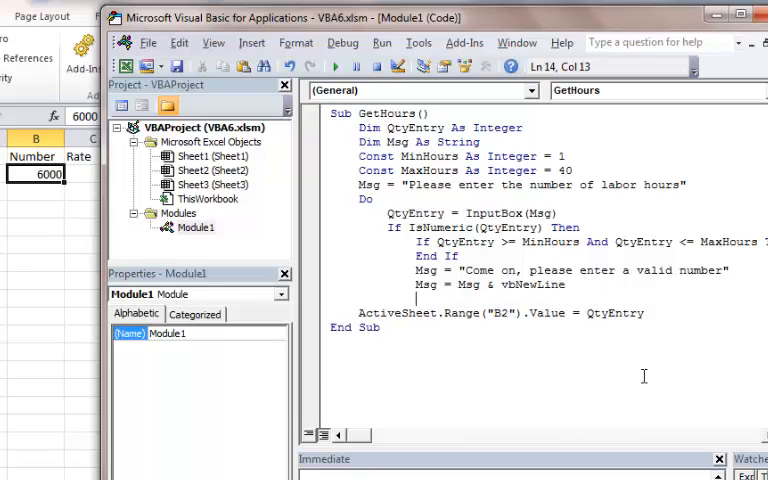
# Add Msg = Msg & "Please enter hours between" & MinHours & " and " & MaxHours.
pyautogui.write('Msg = Msg & "Please enter hours')
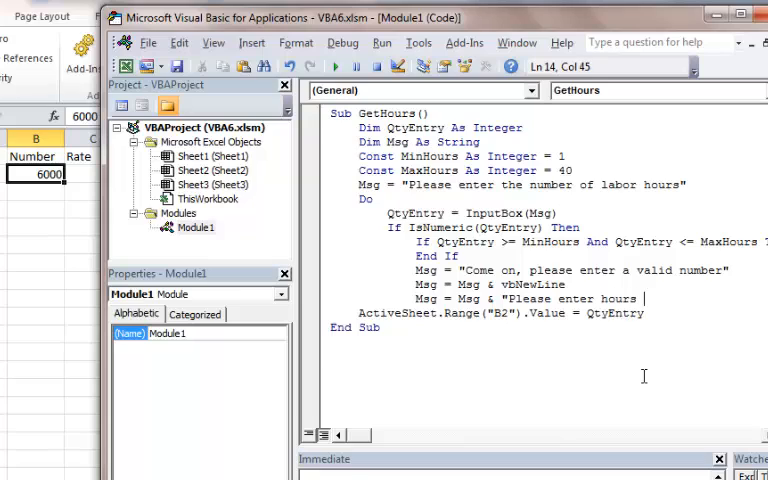
pyautogui.write('bt')
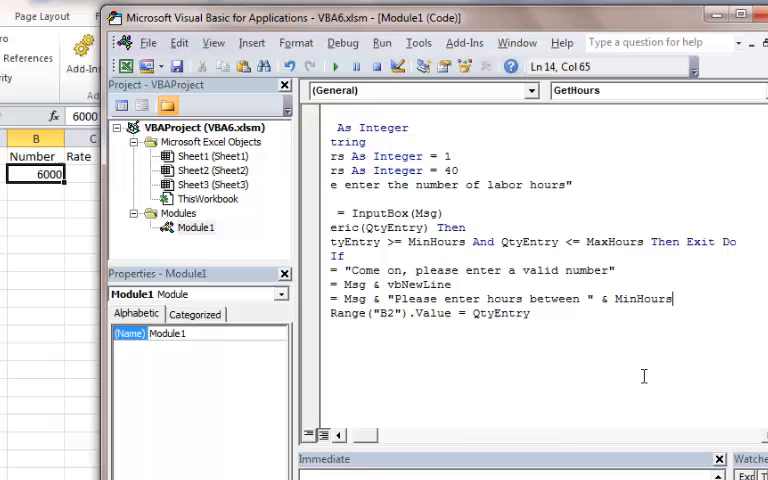
pyautogui.press('Right')
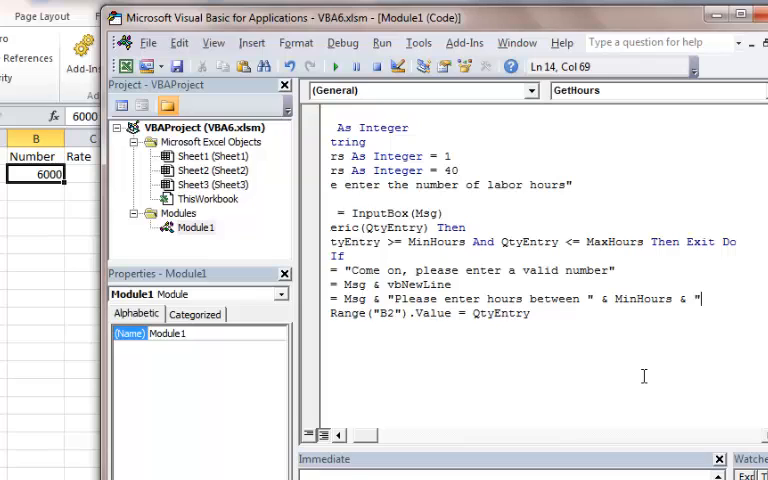
pyautogui.write('and "')
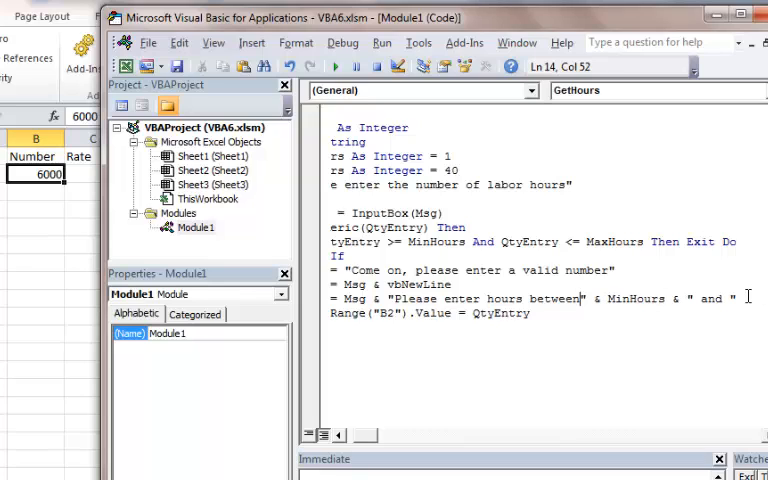
pyautogui.click(580, 298)
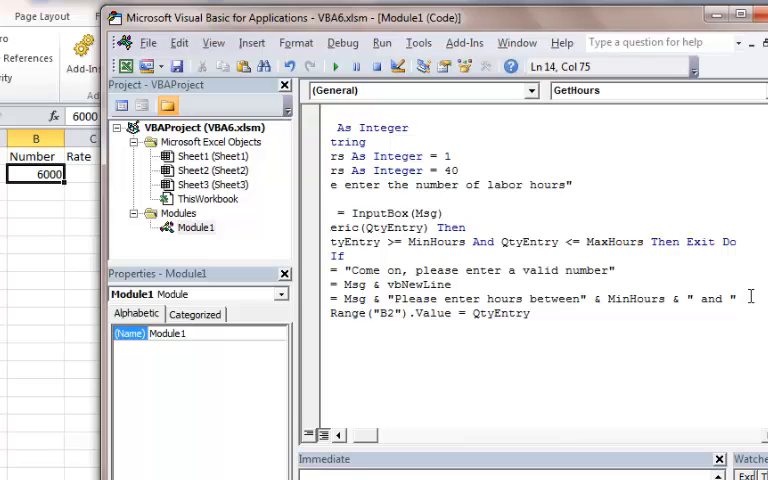
pyautogui.press('Right')
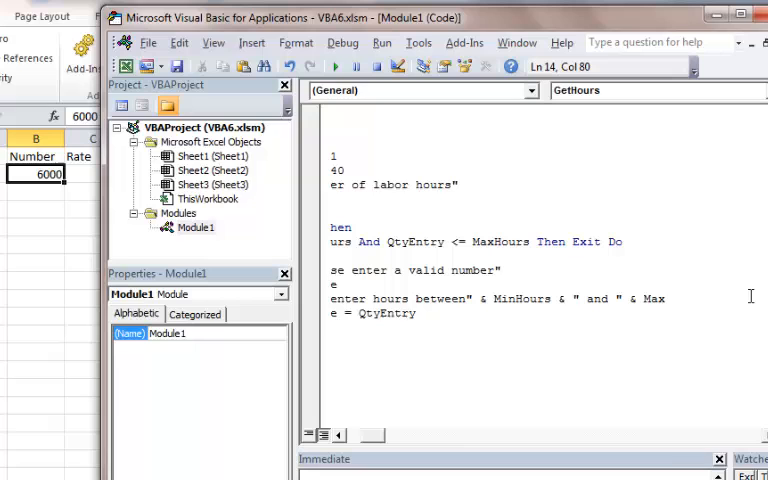
pyautogui.write('Hours')
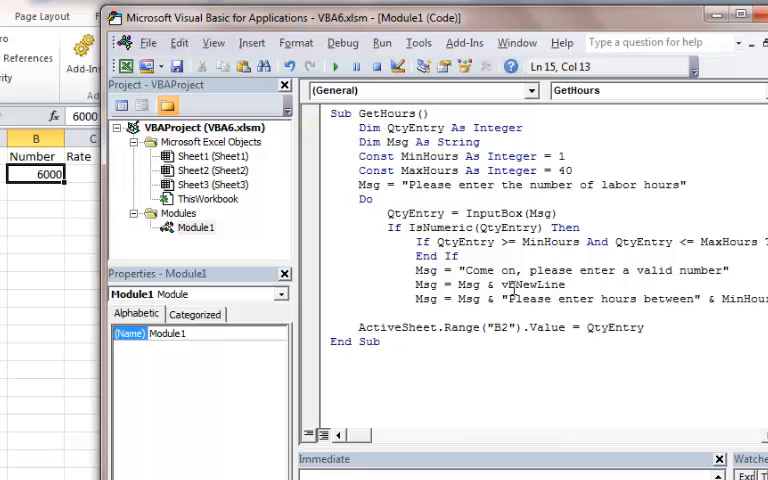
# Add the Loop statement and copy the hours-between expression for the opening Msg assignment.
pyautogui.write('Loop')
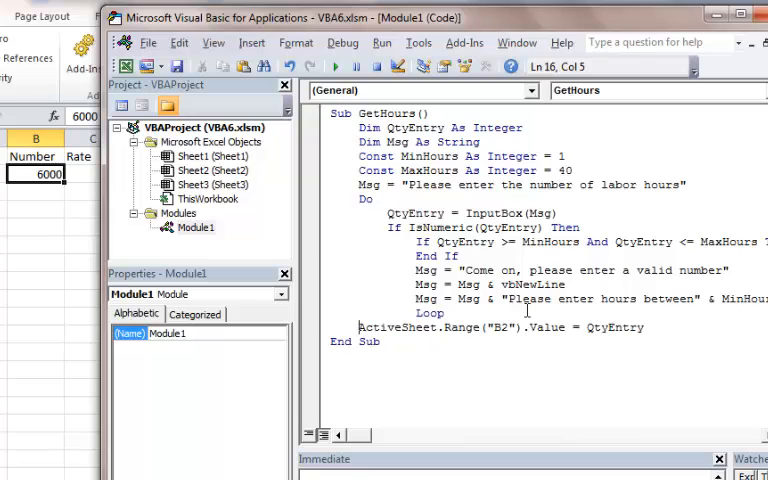
pyautogui.moveTo(359, 327); pyautogui.dragTo(555, 327)
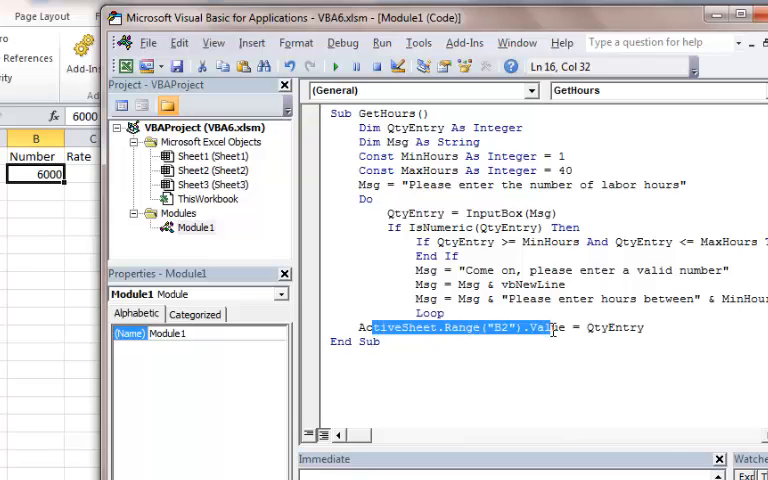
pyautogui.doubleClick(610, 327)
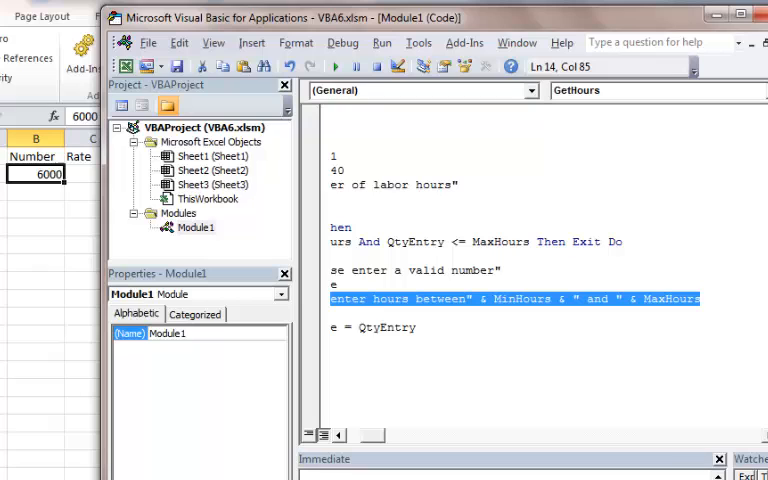
pyautogui.rightClick(693, 304)
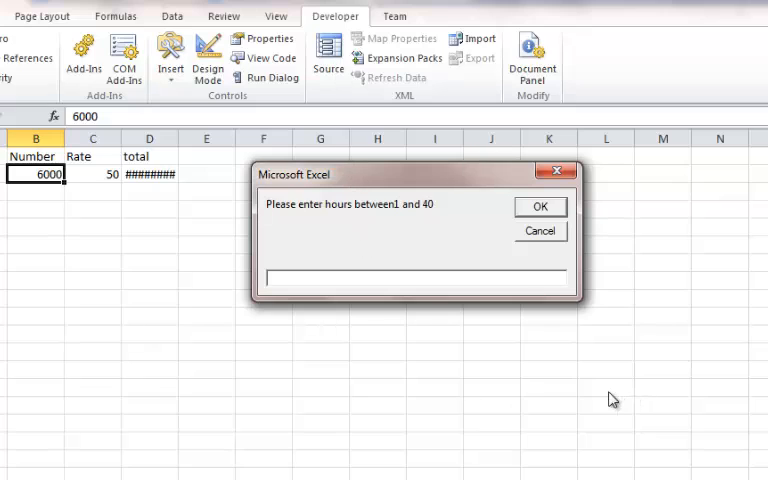
pyautogui.moveTo(563, 401)
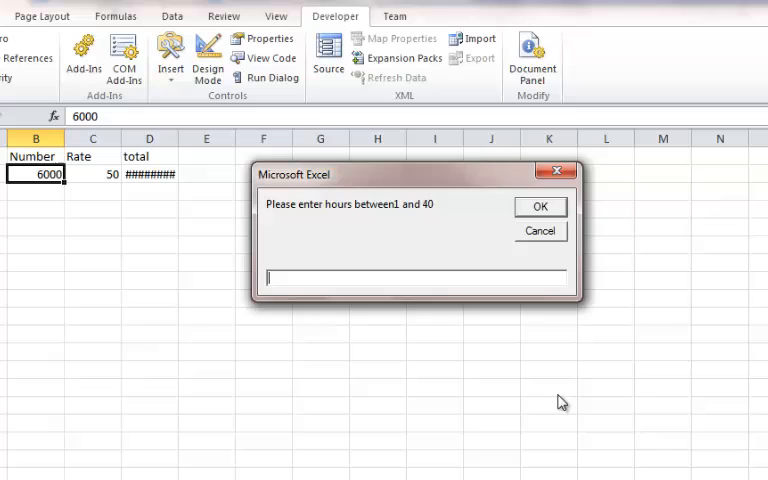
# Enter 30 at the GetHours hours prompt so B2 holds 30.
pyautogui.click(540, 206)
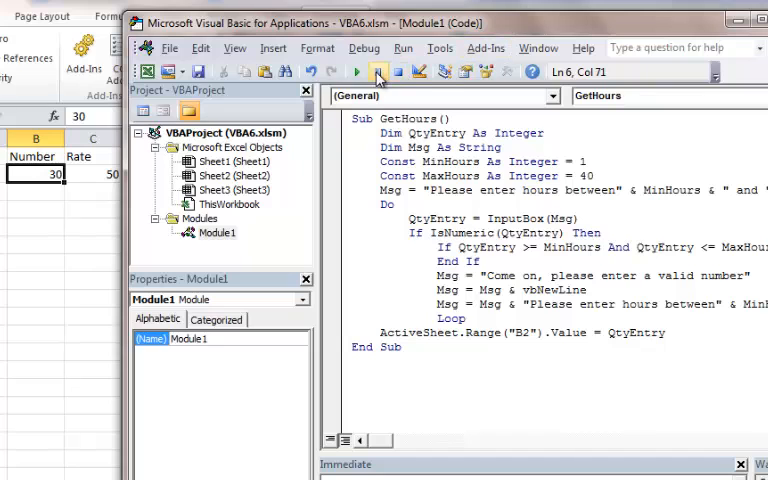
# Rerun GetHours and enter 40 hours, giving B2 = 40 and a $2,000.00 total.
pyautogui.click(357, 71)
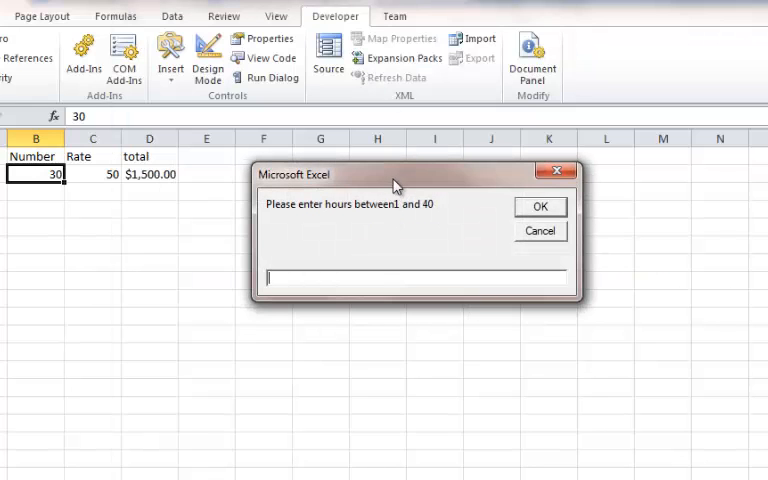
pyautogui.moveTo(395, 174); pyautogui.dragTo(262, 156)
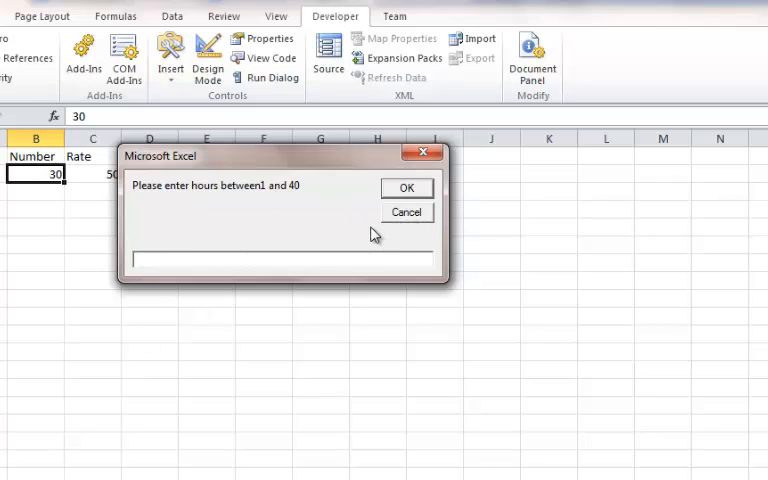
pyautogui.write('4')
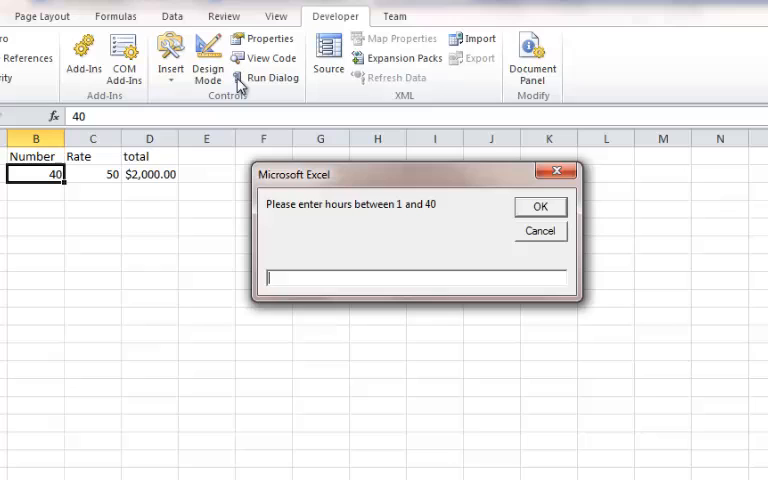
pyautogui.moveTo(392, 220)
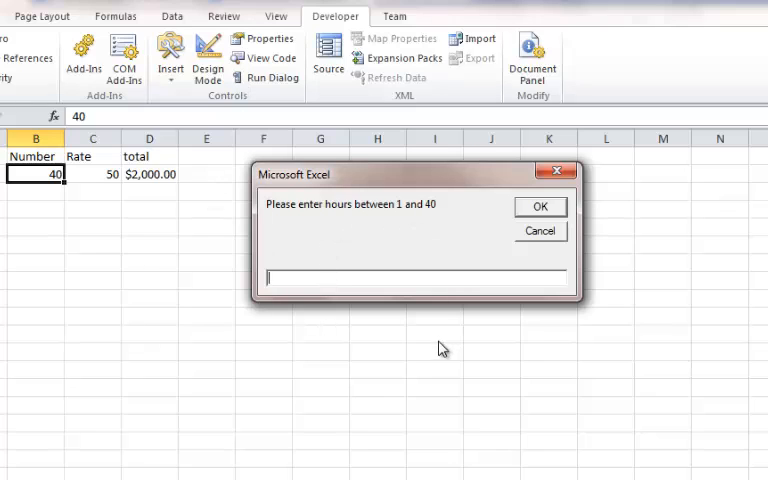
# Submit '5' in the hours InputBox, bringing back the 'Come on, please enter a valid number' prompt.
pyautogui.write('5')
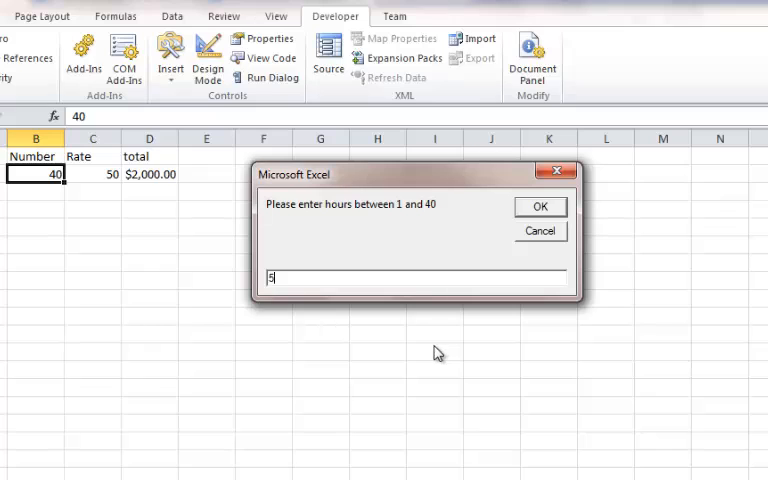
pyautogui.click(540, 207)
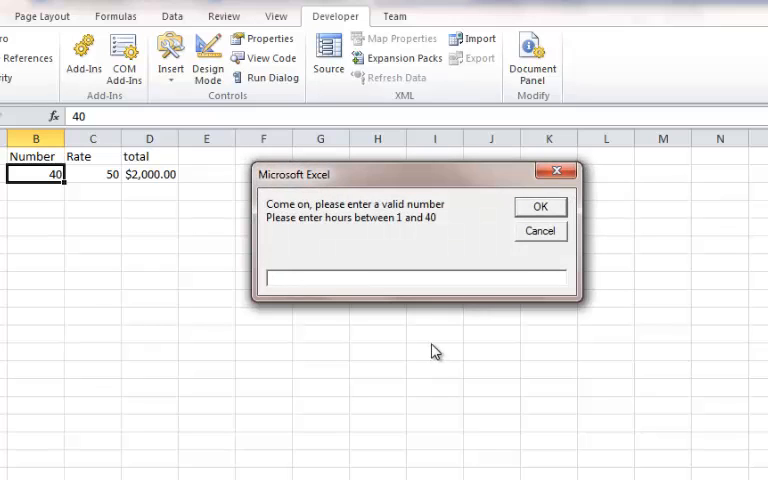
pyautogui.moveTo(230, 298)
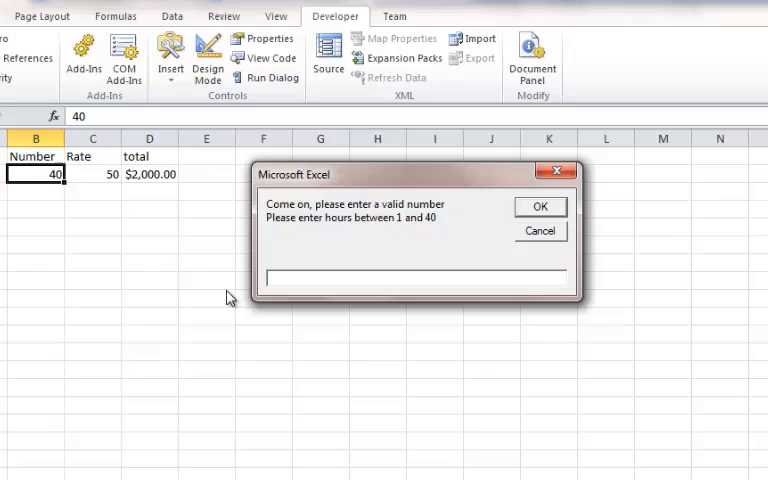